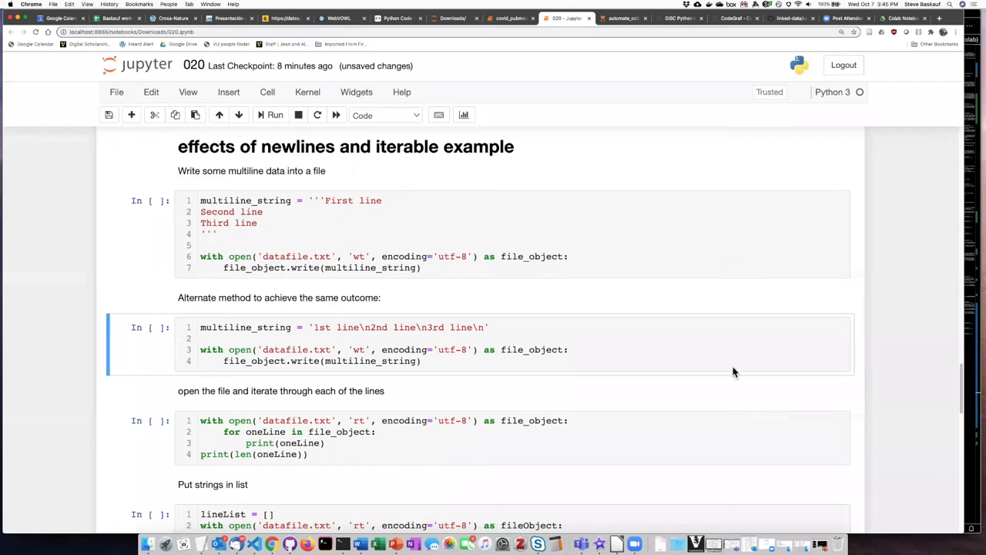
pyautogui.moveTo(626, 300)
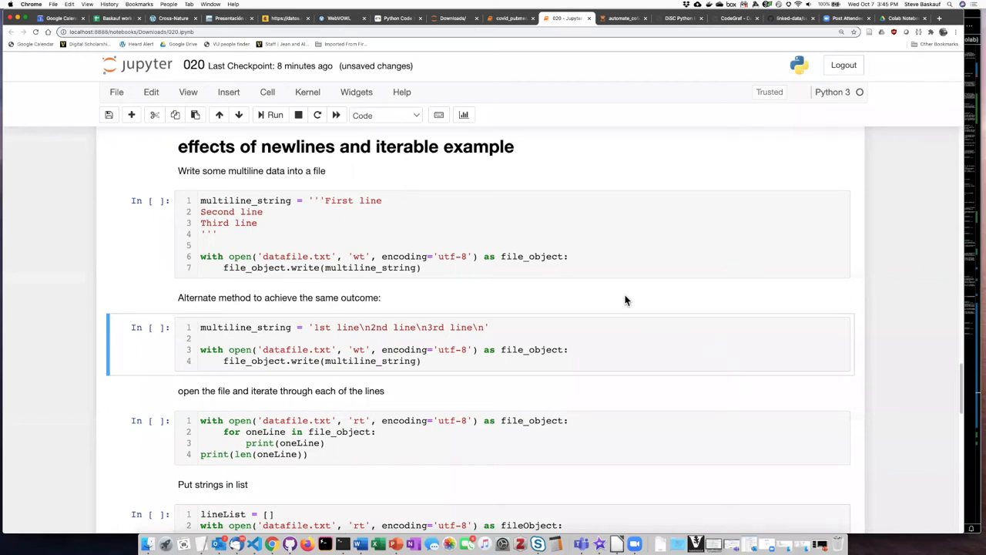
pyautogui.moveTo(493, 256)
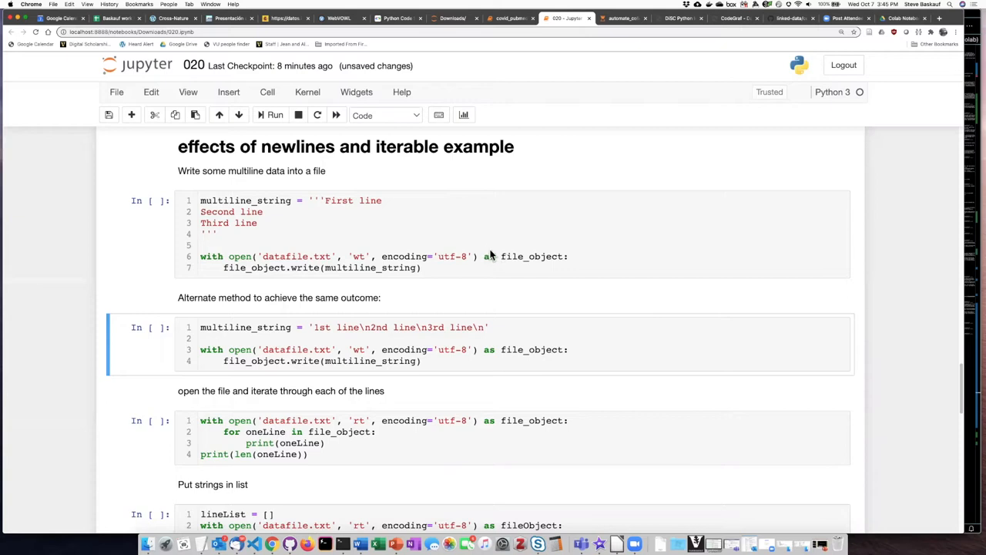
pyautogui.moveTo(493, 252)
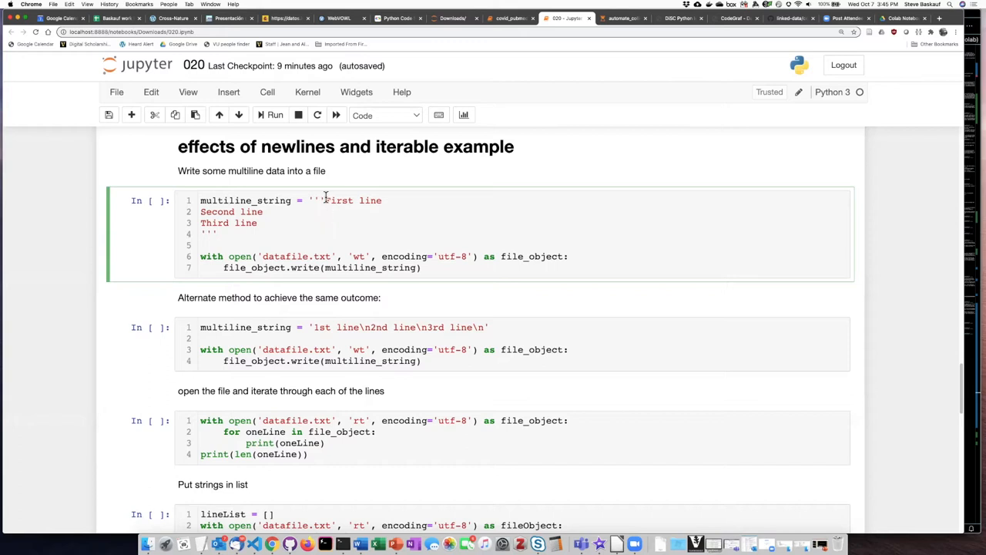
# Step: Review the triple-quoted 'First line' string and its closing quotes, then run that cell to write datafile.txt
pyautogui.doubleClick(316, 200)
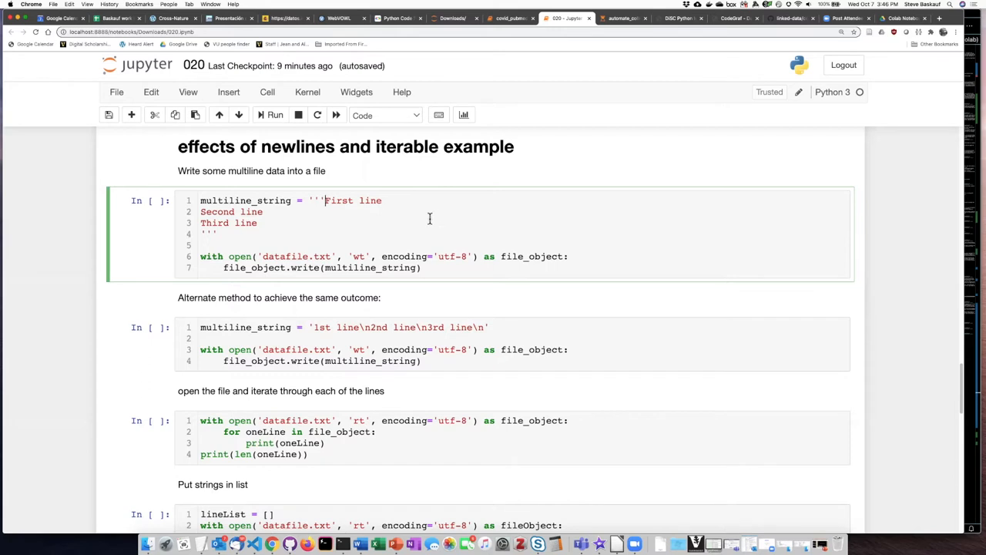
pyautogui.moveTo(348, 219)
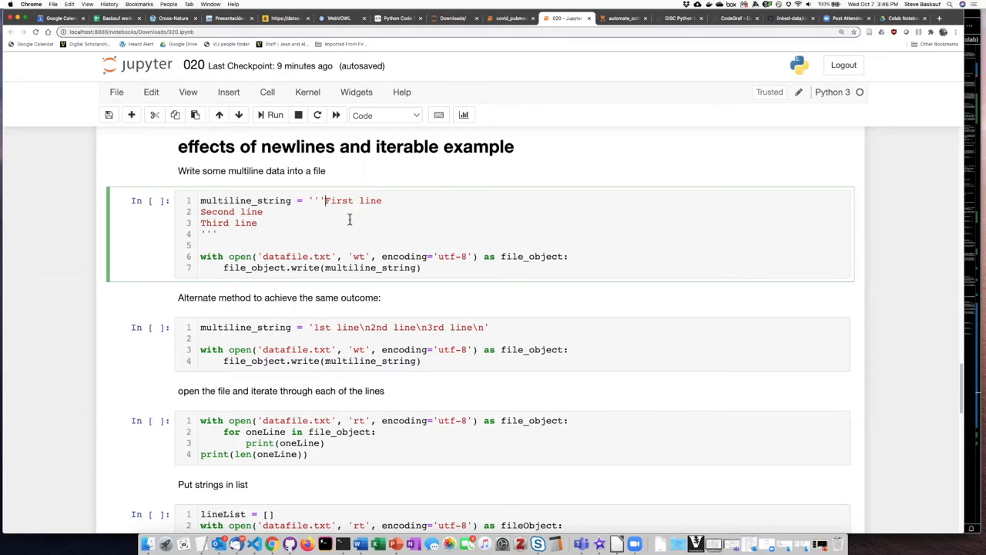
pyautogui.moveTo(308, 214)
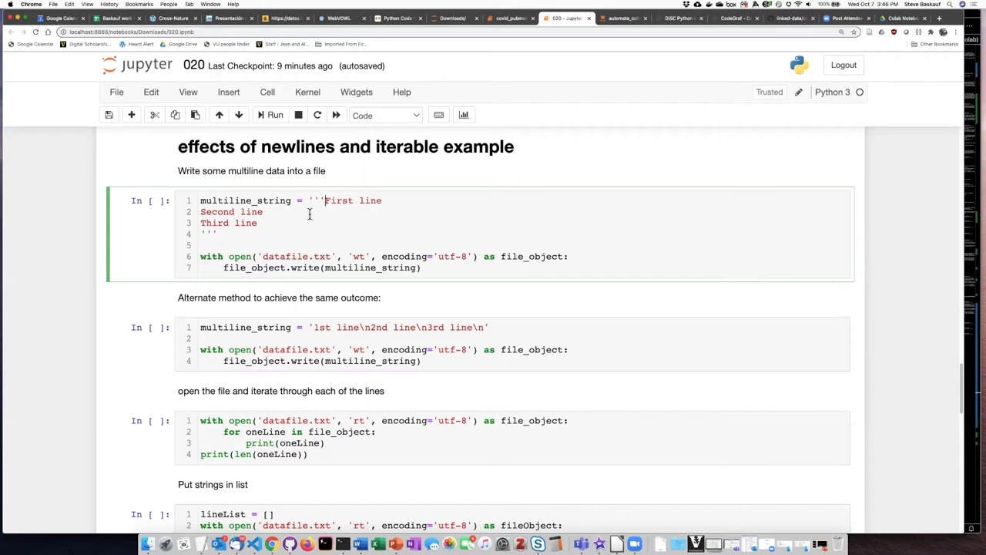
pyautogui.moveTo(354, 208)
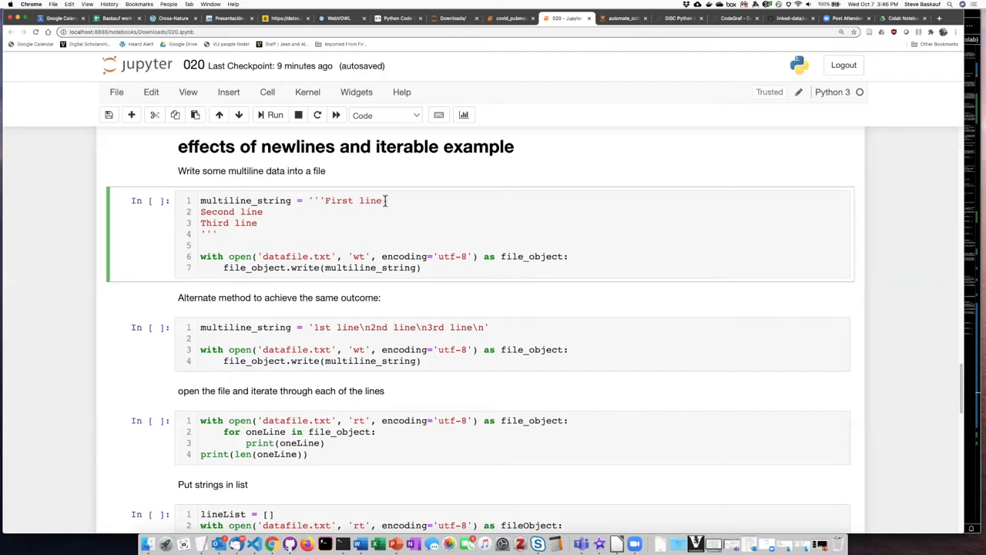
pyautogui.doubleClick(349, 200)
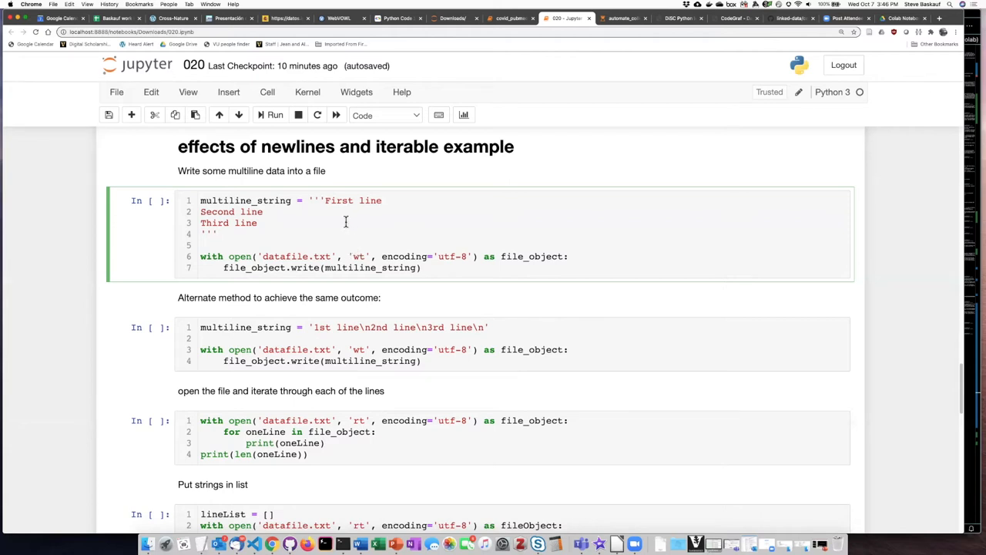
pyautogui.click(219, 234)
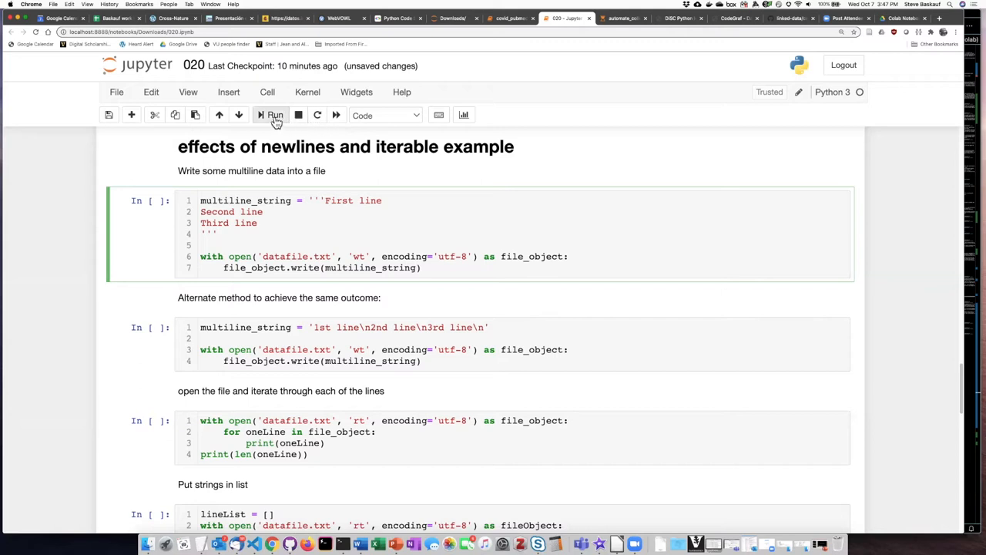
pyautogui.click(275, 114)
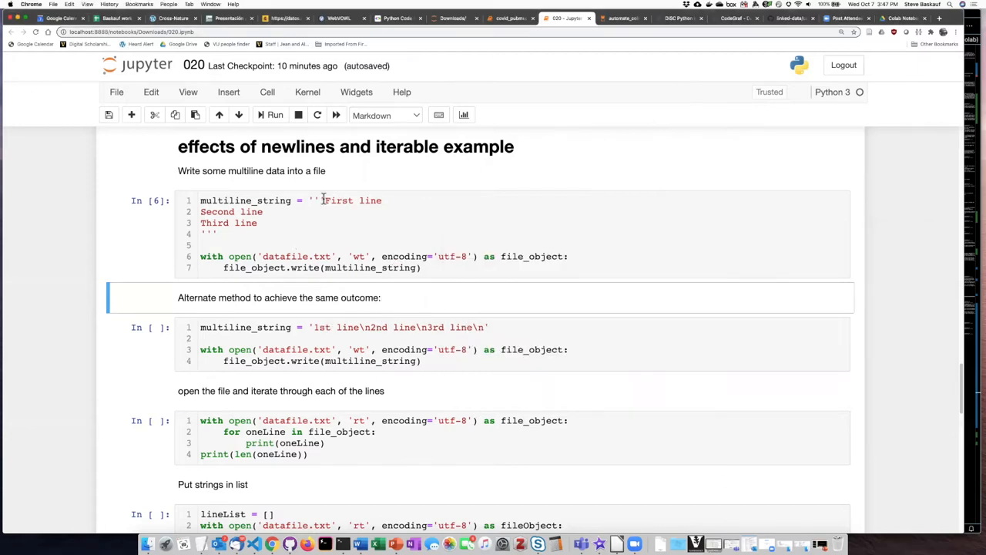
pyautogui.click(324, 200)
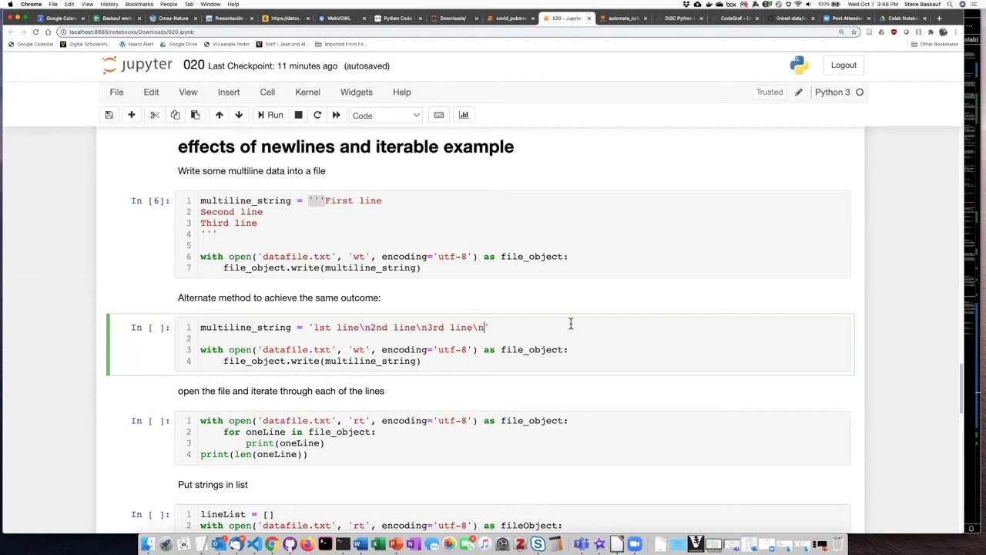
pyautogui.moveTo(367, 336)
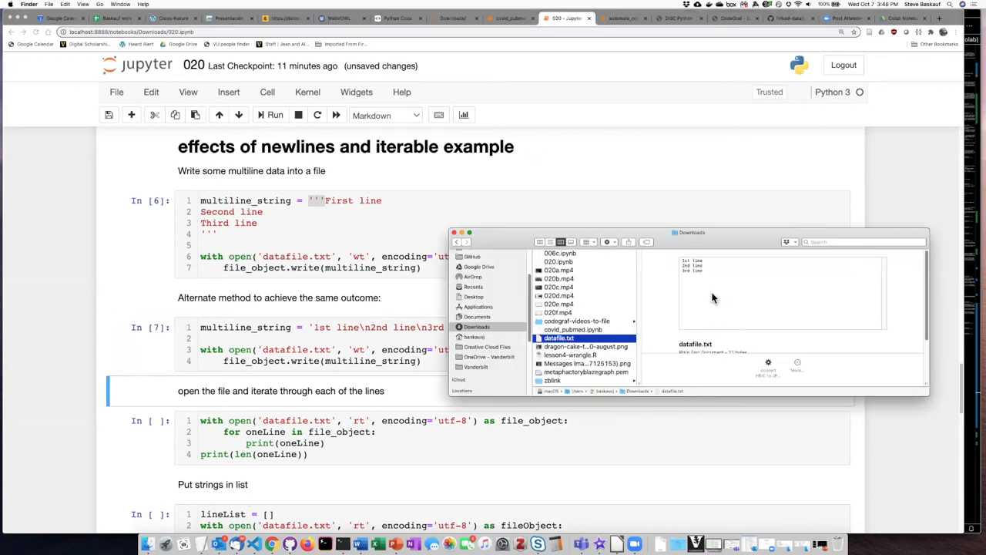
pyautogui.moveTo(542, 345)
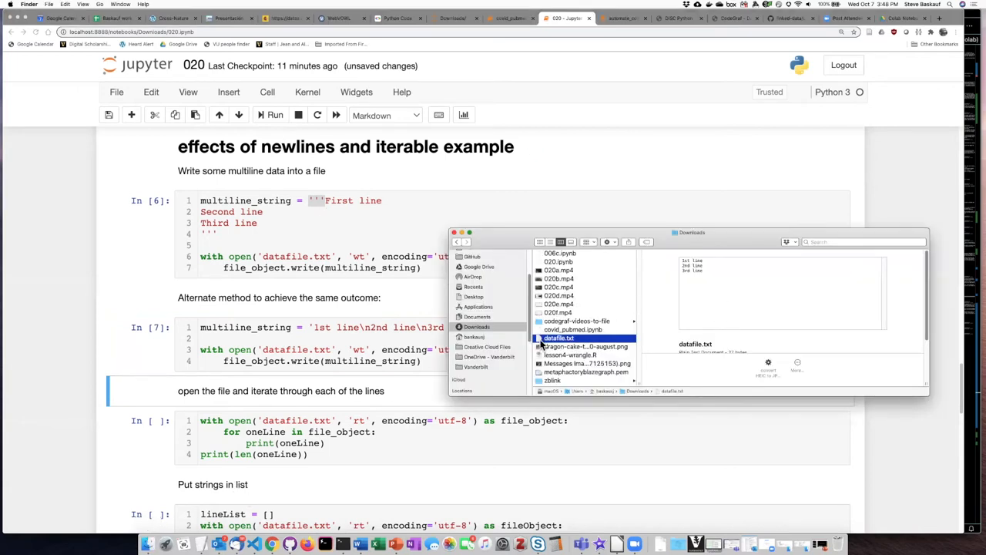
# Step: Open datafile.txt from Downloads in TextEdit to see its three lines
pyautogui.doubleClick(558, 338)
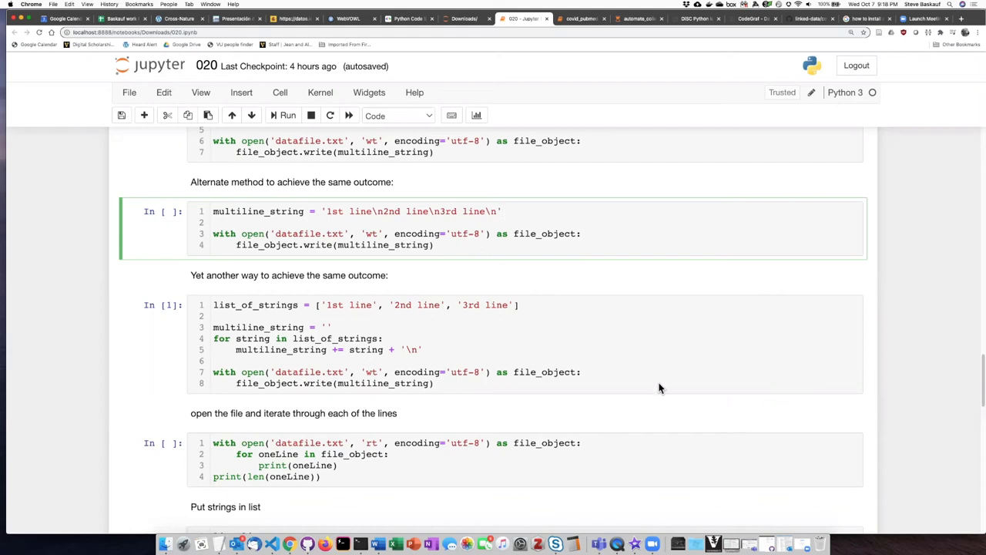
pyautogui.moveTo(339, 348)
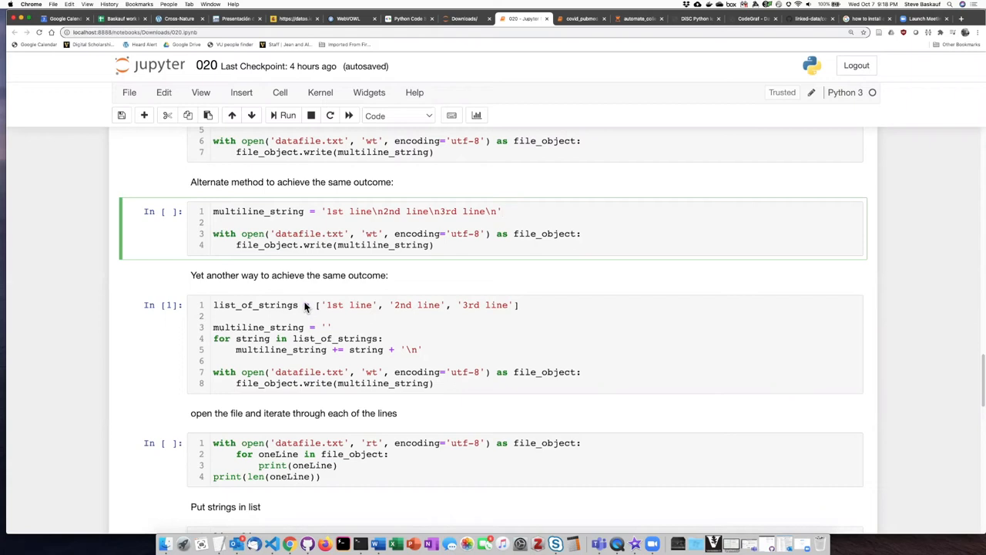
pyautogui.moveTo(305, 308)
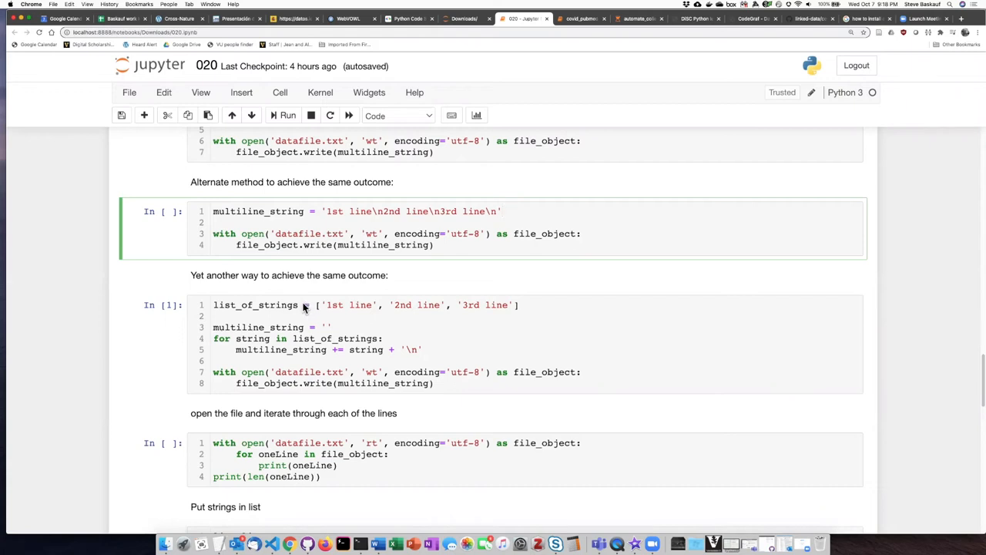
pyautogui.moveTo(302, 308)
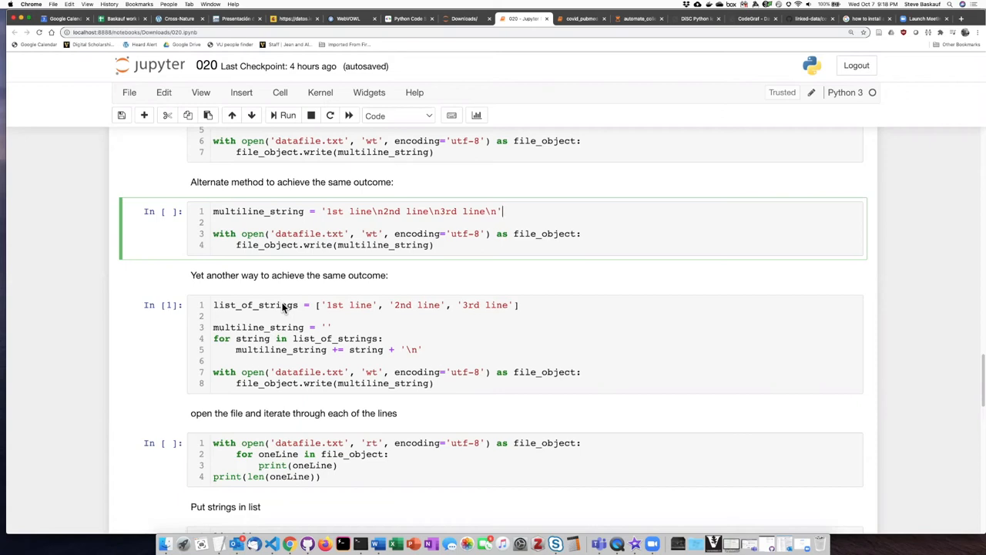
pyautogui.moveTo(342, 306)
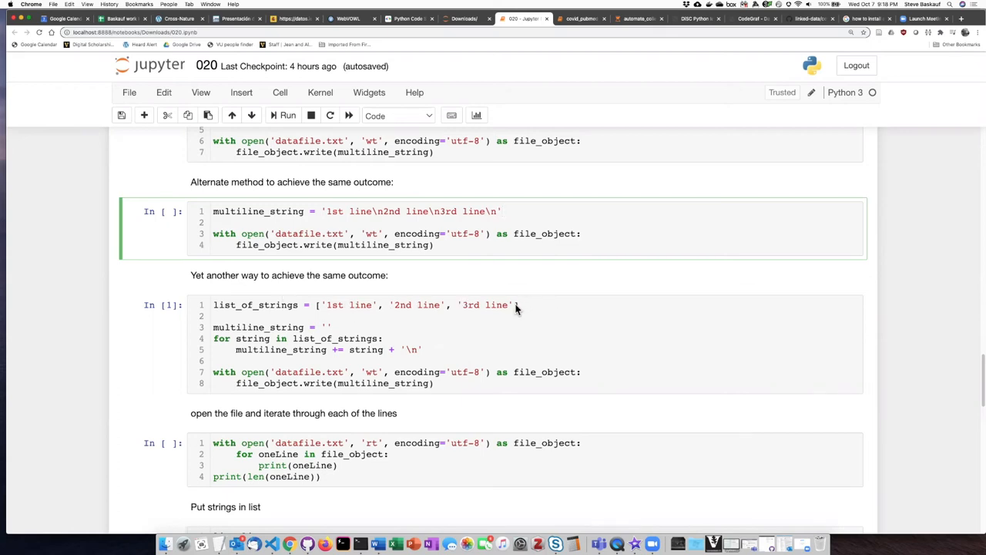
pyautogui.doubleClick(499, 305)
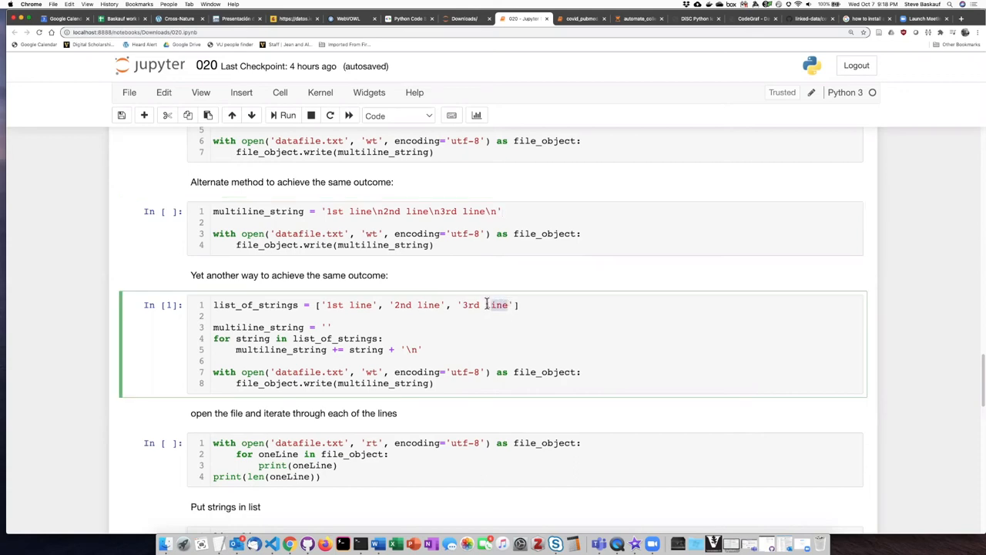
pyautogui.doubleClick(496, 306)
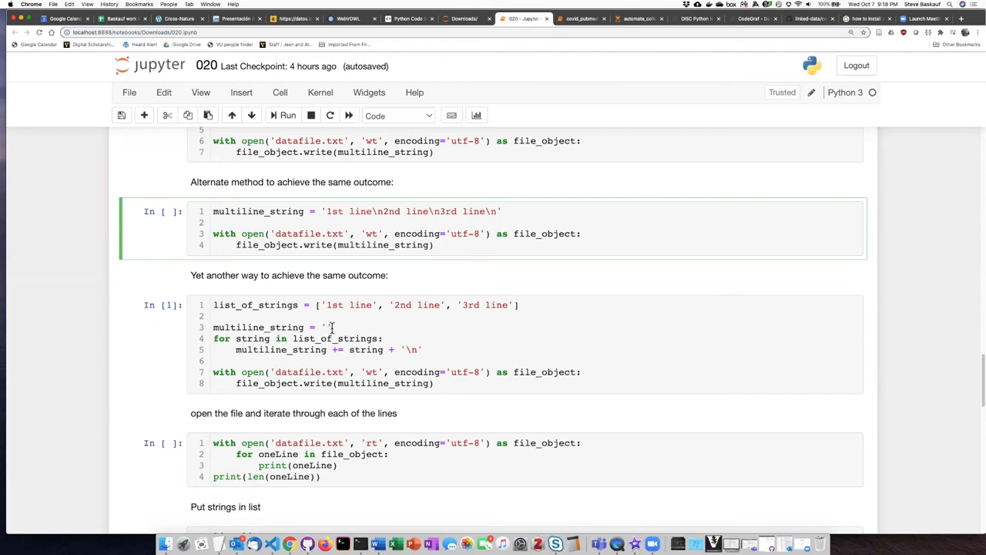
pyautogui.click(325, 326)
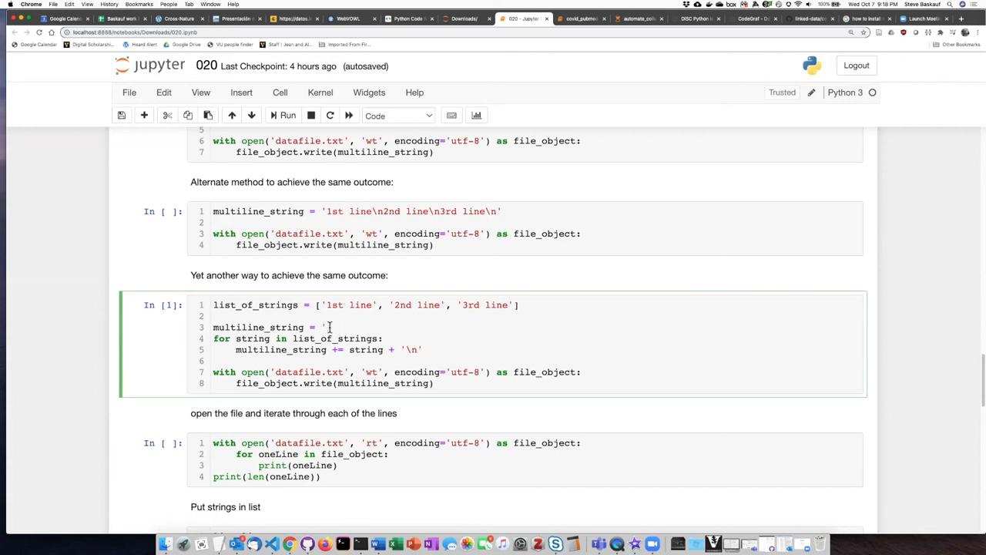
pyautogui.doubleClick(333, 339)
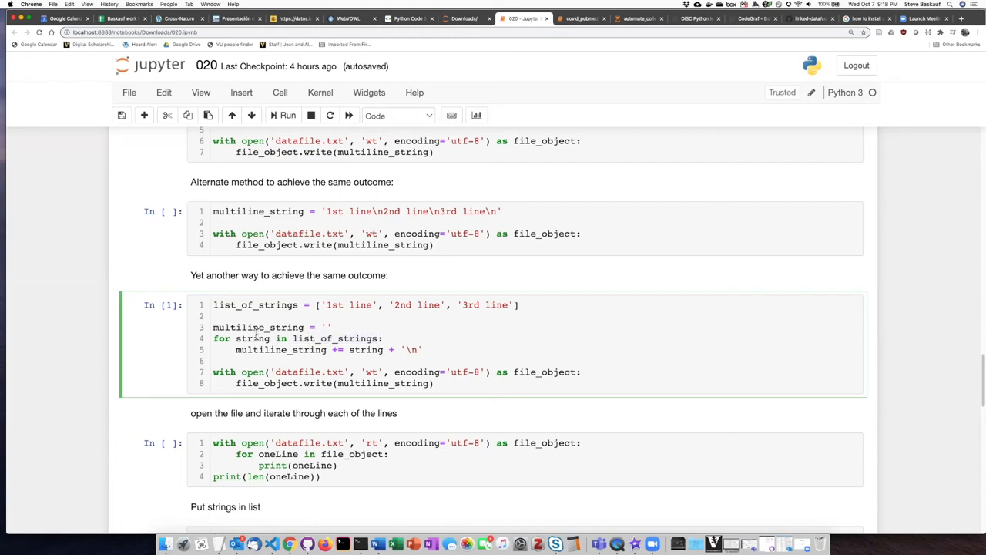
pyautogui.doubleClick(253, 340)
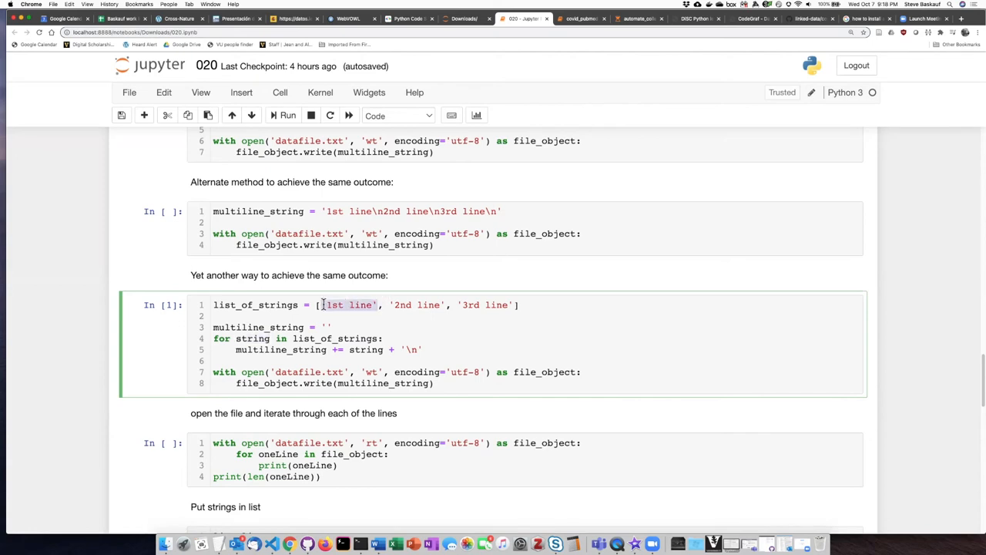
pyautogui.click(363, 348)
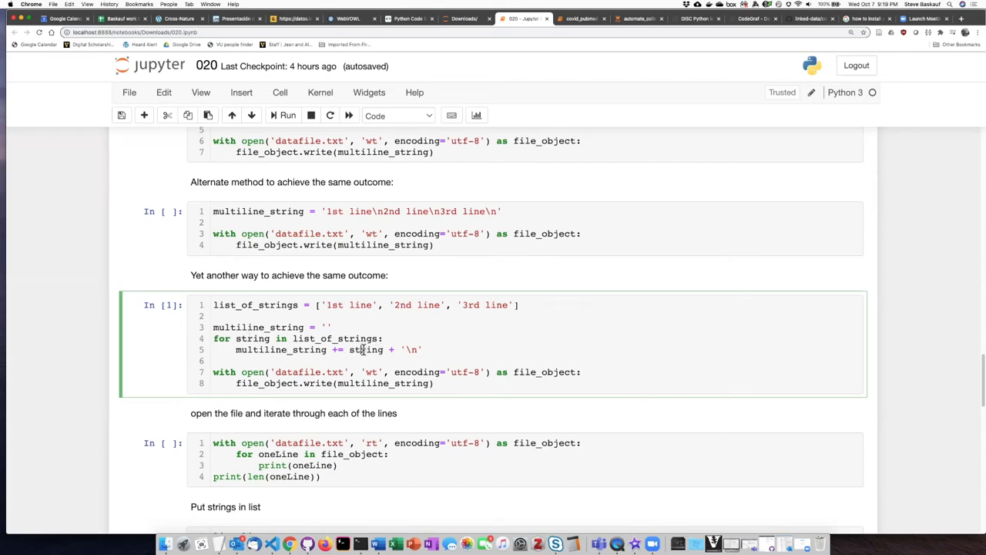
pyautogui.doubleClick(365, 350)
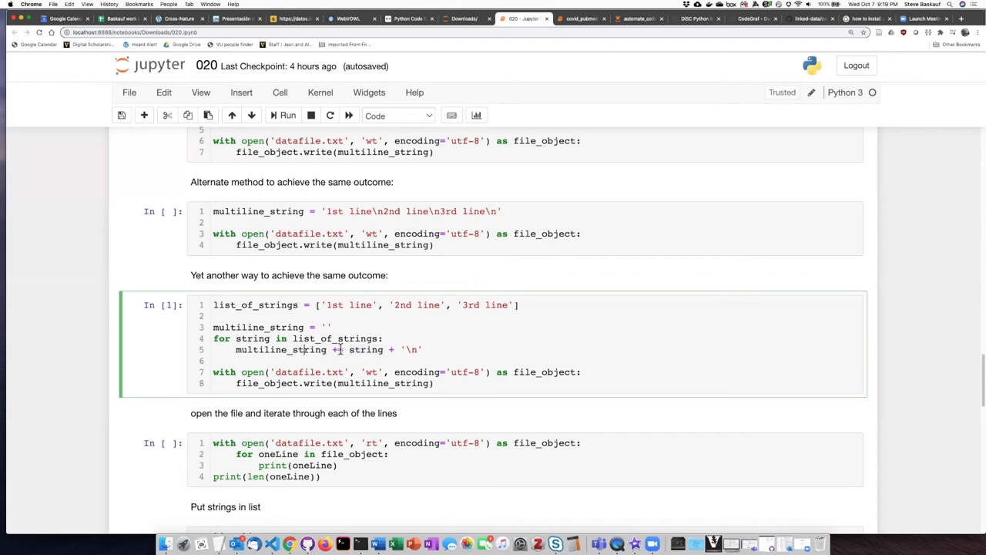
pyautogui.click(336, 349)
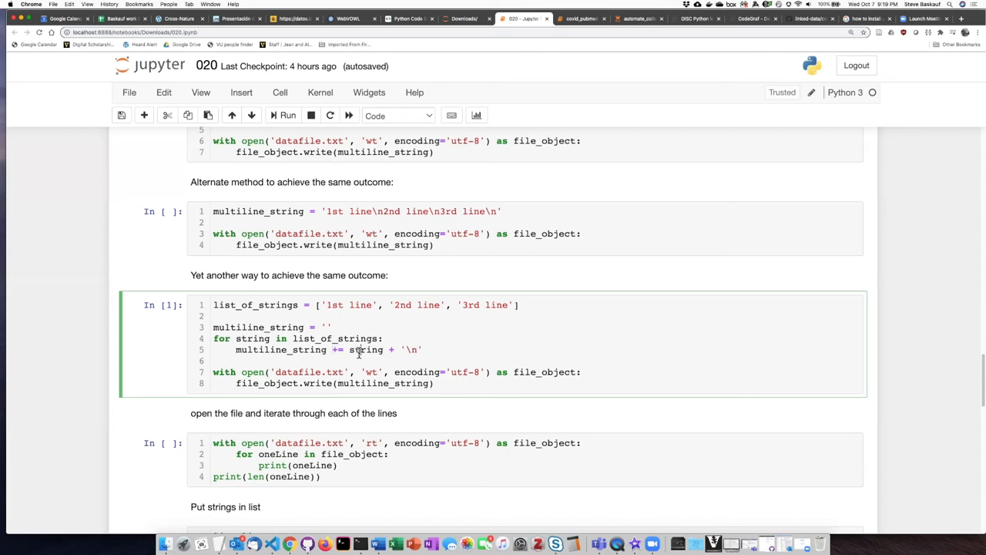
pyautogui.doubleClick(367, 349)
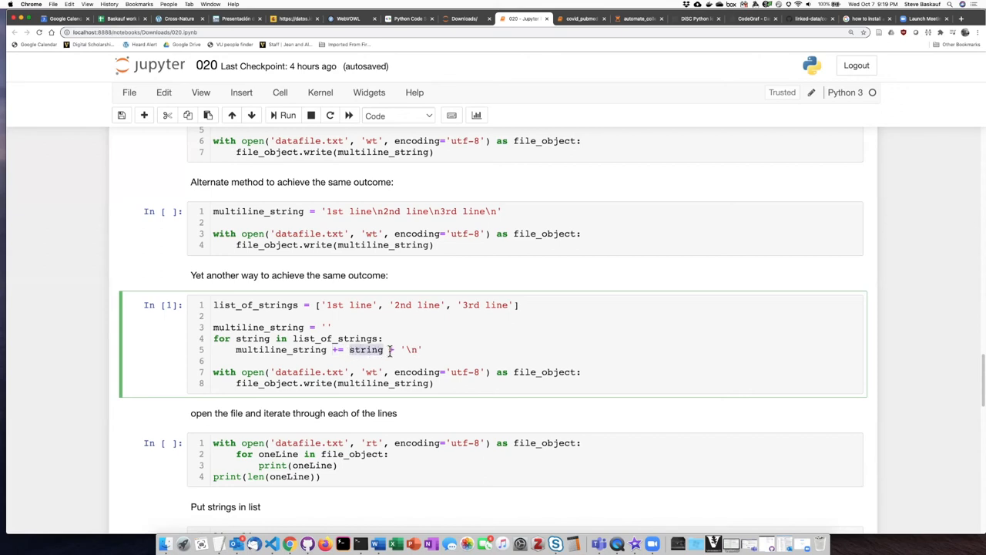
pyautogui.click(394, 349)
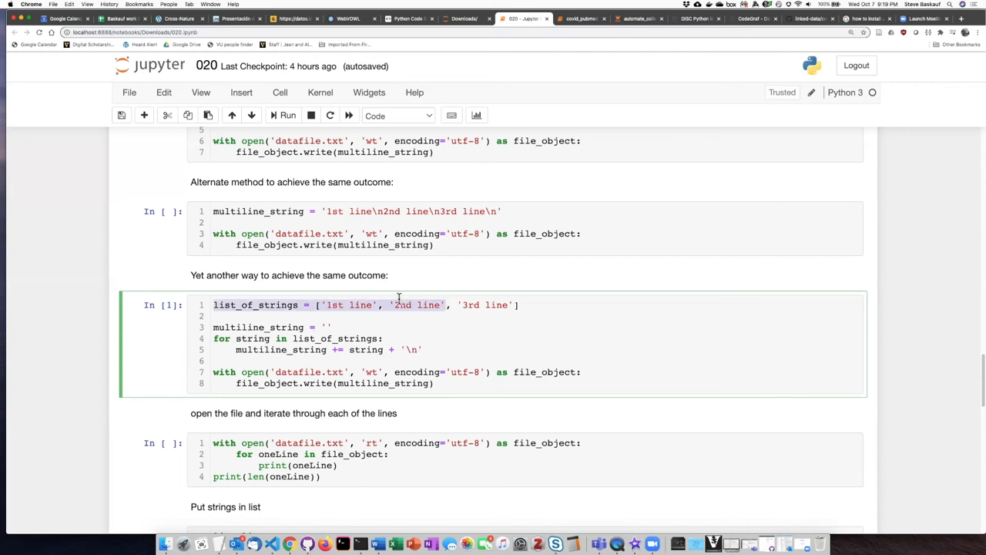
pyautogui.doubleClick(419, 305)
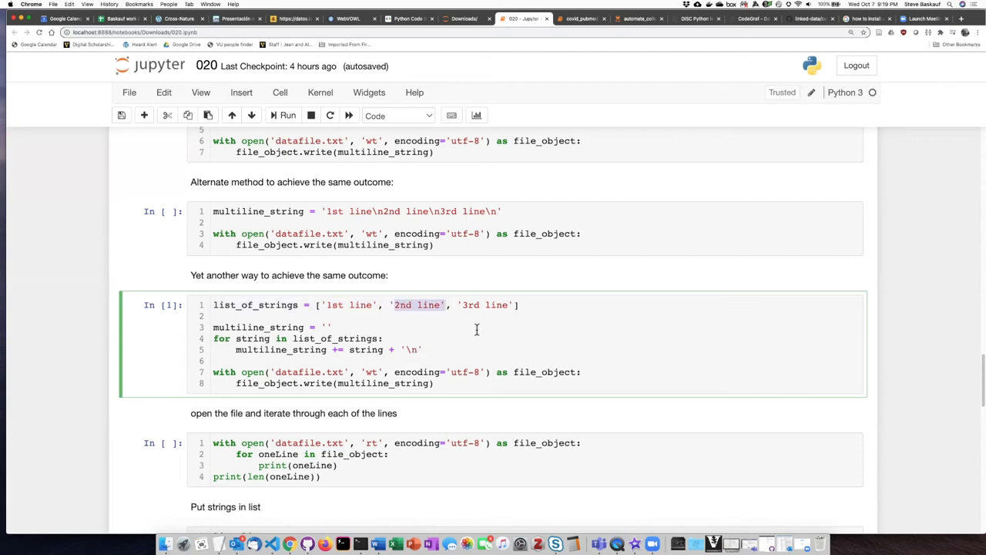
pyautogui.doubleClick(486, 305)
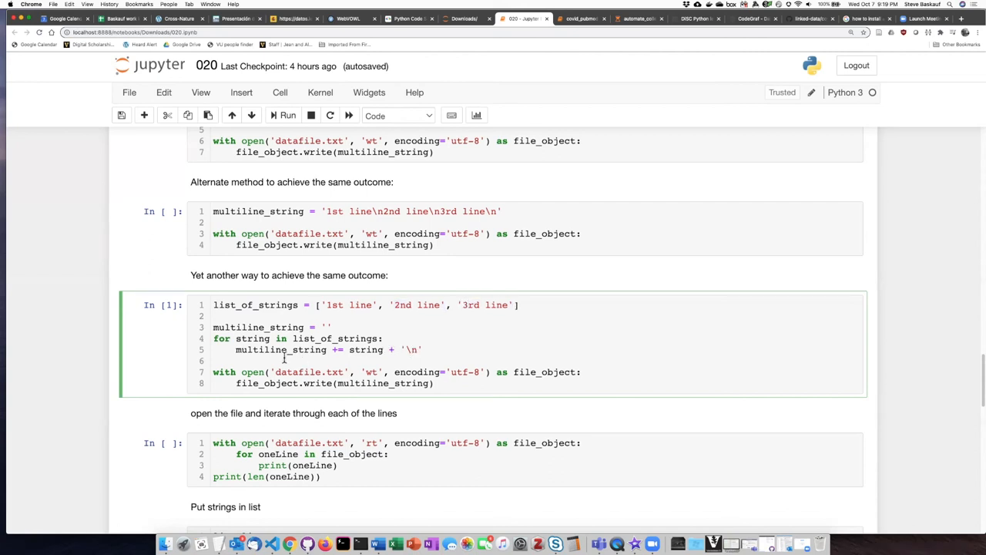
pyautogui.doubleClick(336, 339)
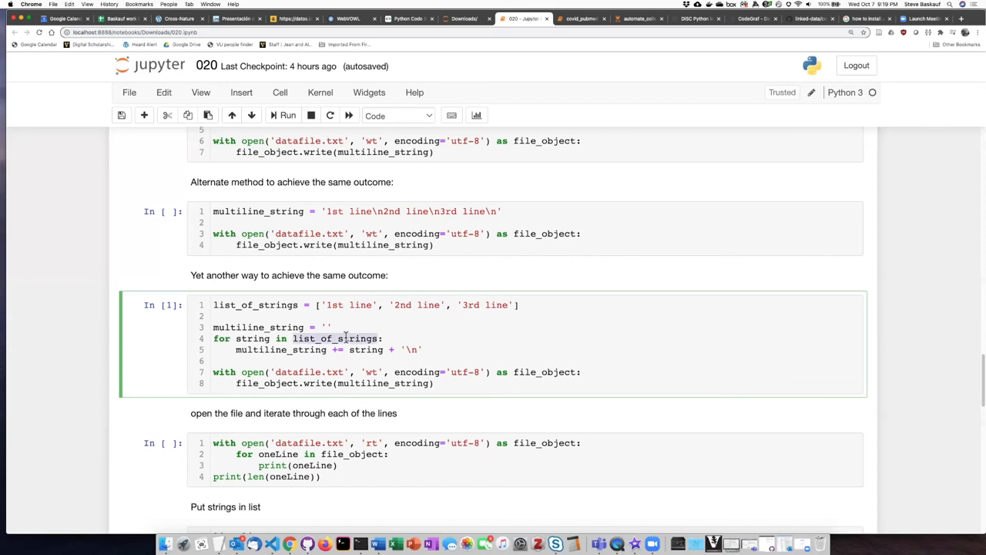
pyautogui.click(226, 349)
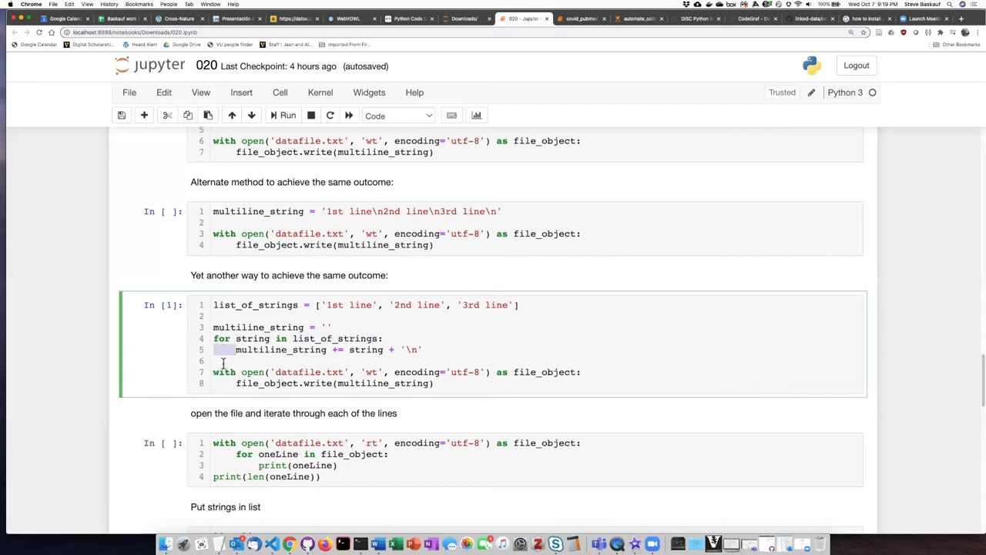
pyautogui.click(223, 361)
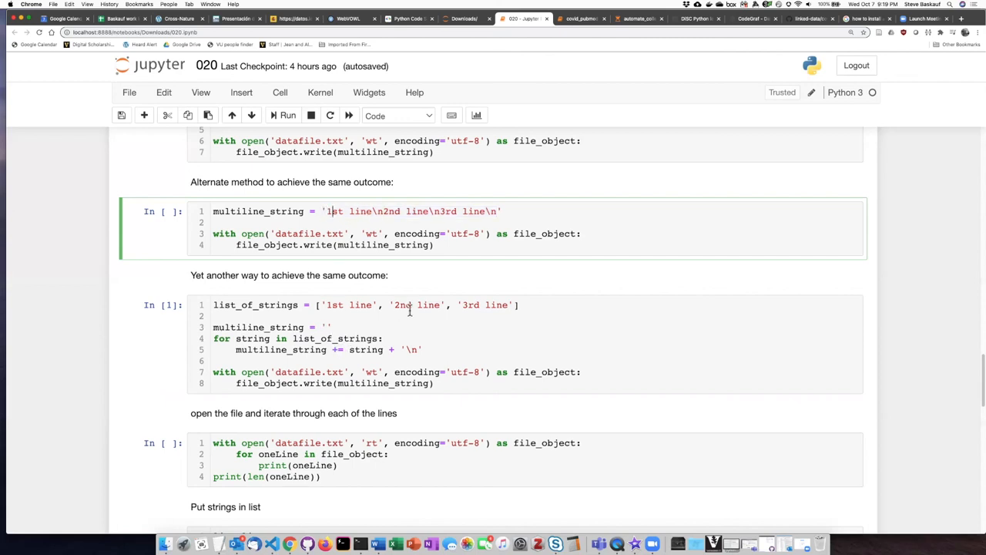
pyautogui.moveTo(216, 324)
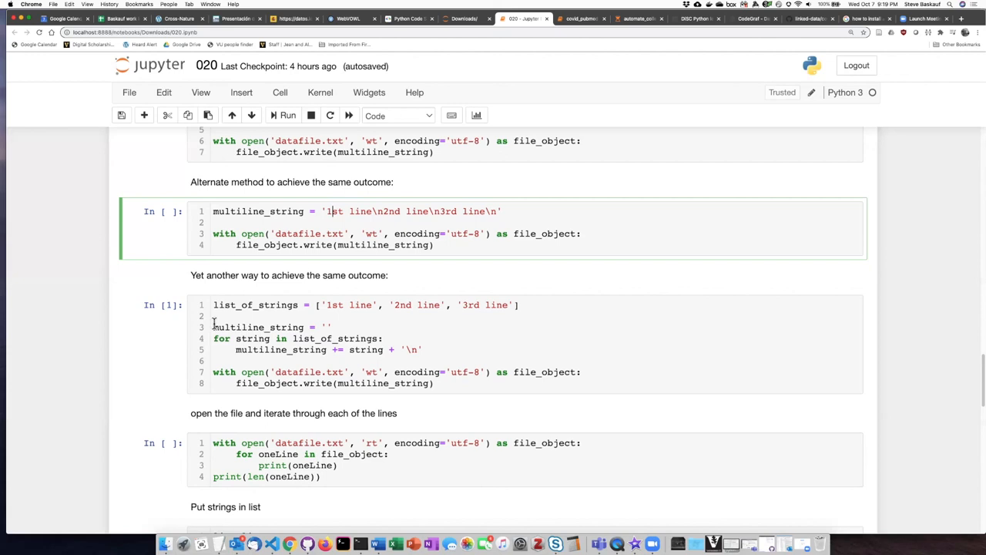
pyautogui.moveTo(212, 327); pyautogui.dragTo(422, 350)
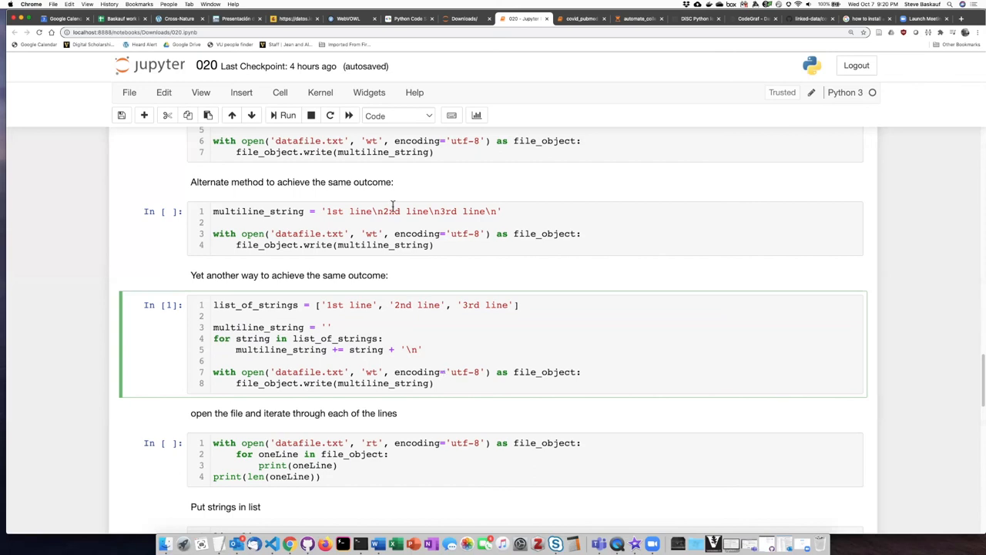
pyautogui.moveTo(456, 353)
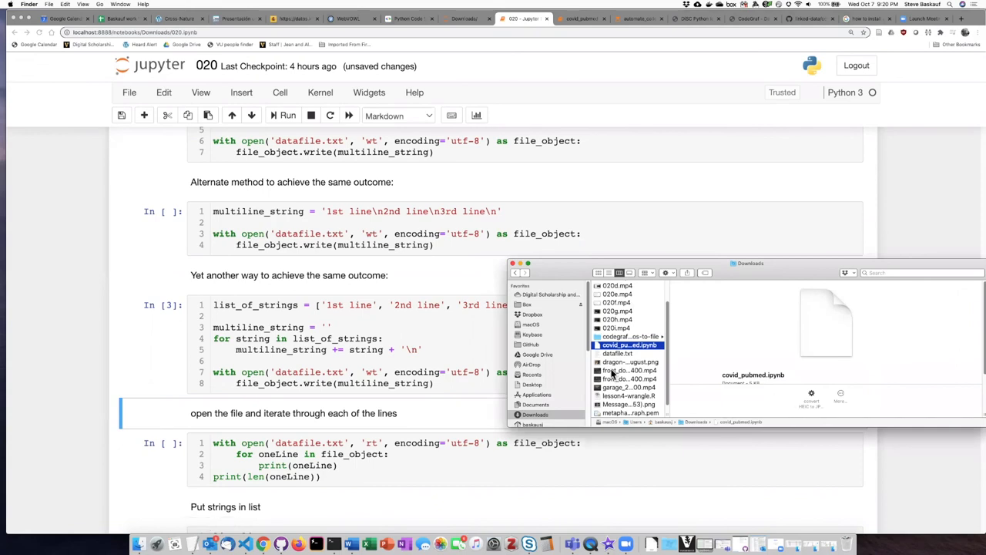
# Step: Select datafile.txt in Downloads and open it in TextEdit to read its three lines
pyautogui.click(617, 353)
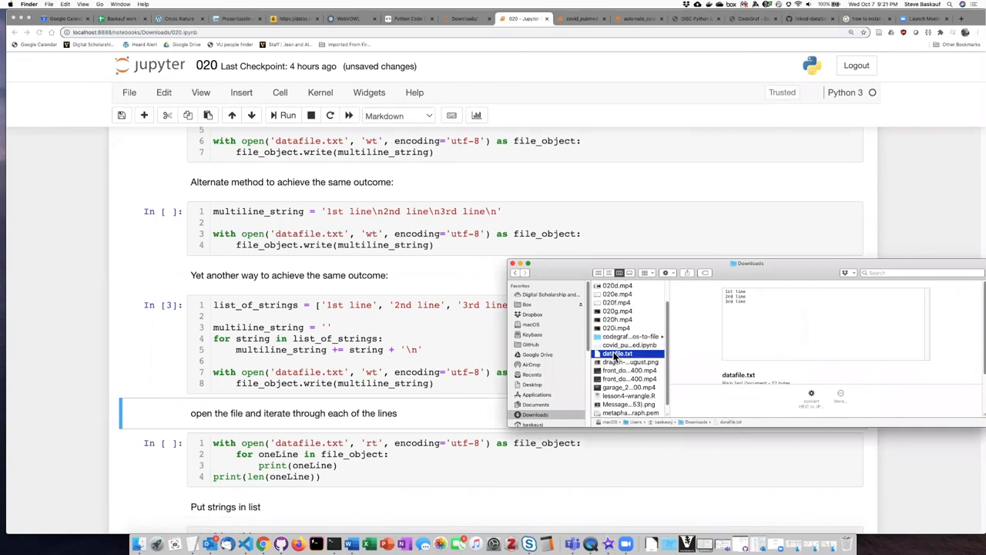
pyautogui.doubleClick(616, 353)
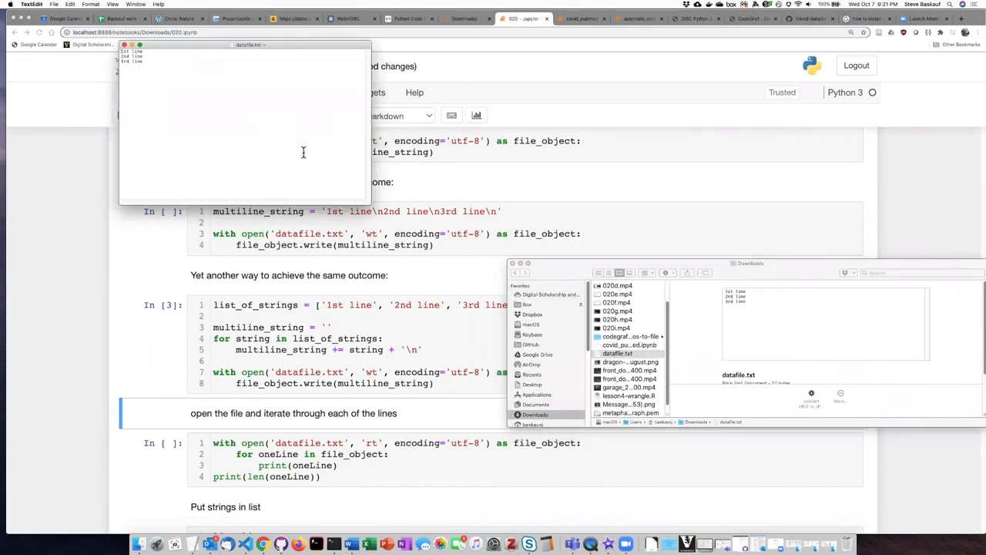